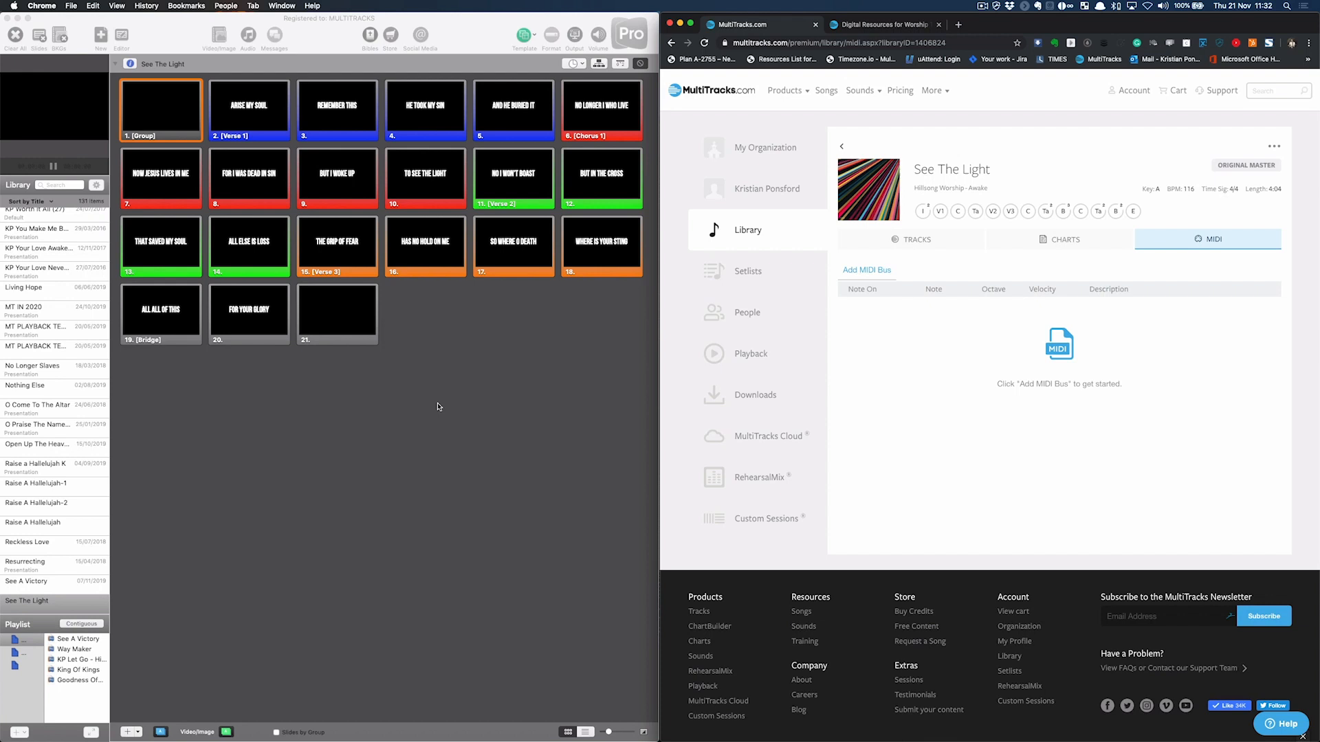
mouse_move(401, 405)
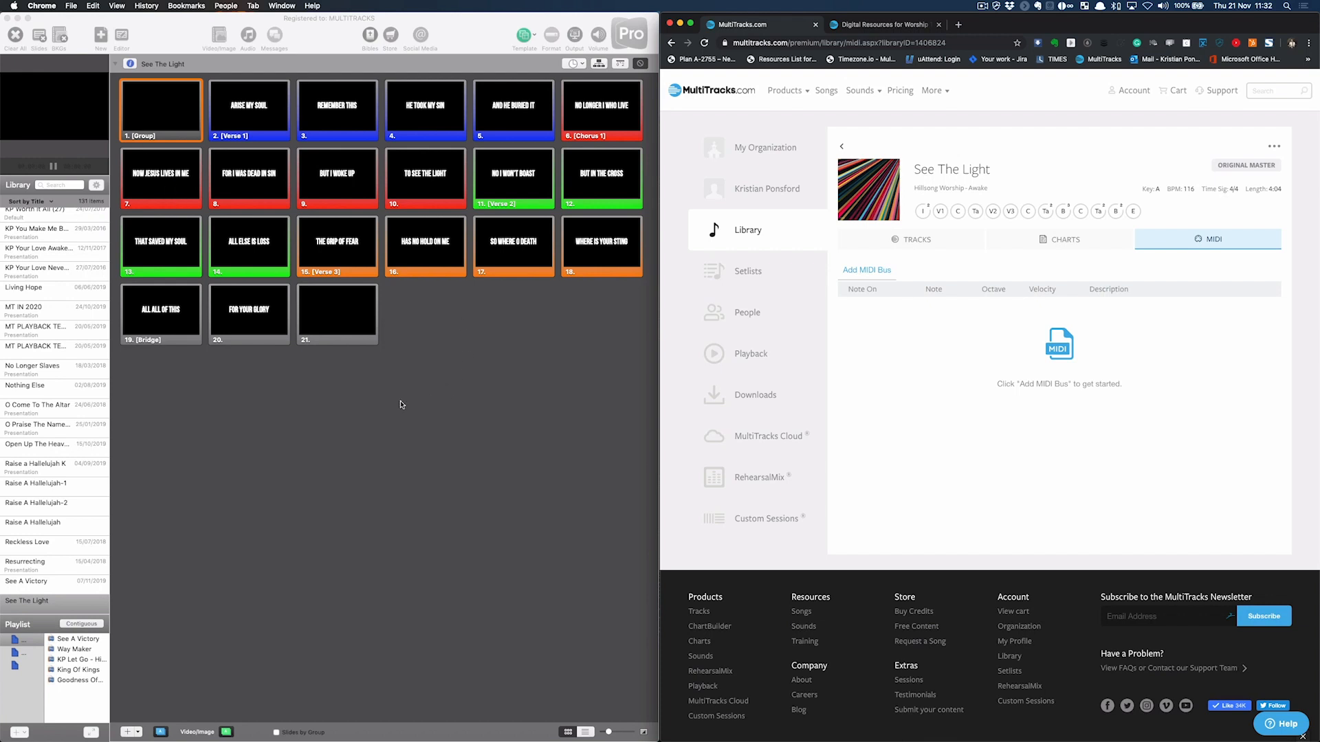
mouse_move(349, 198)
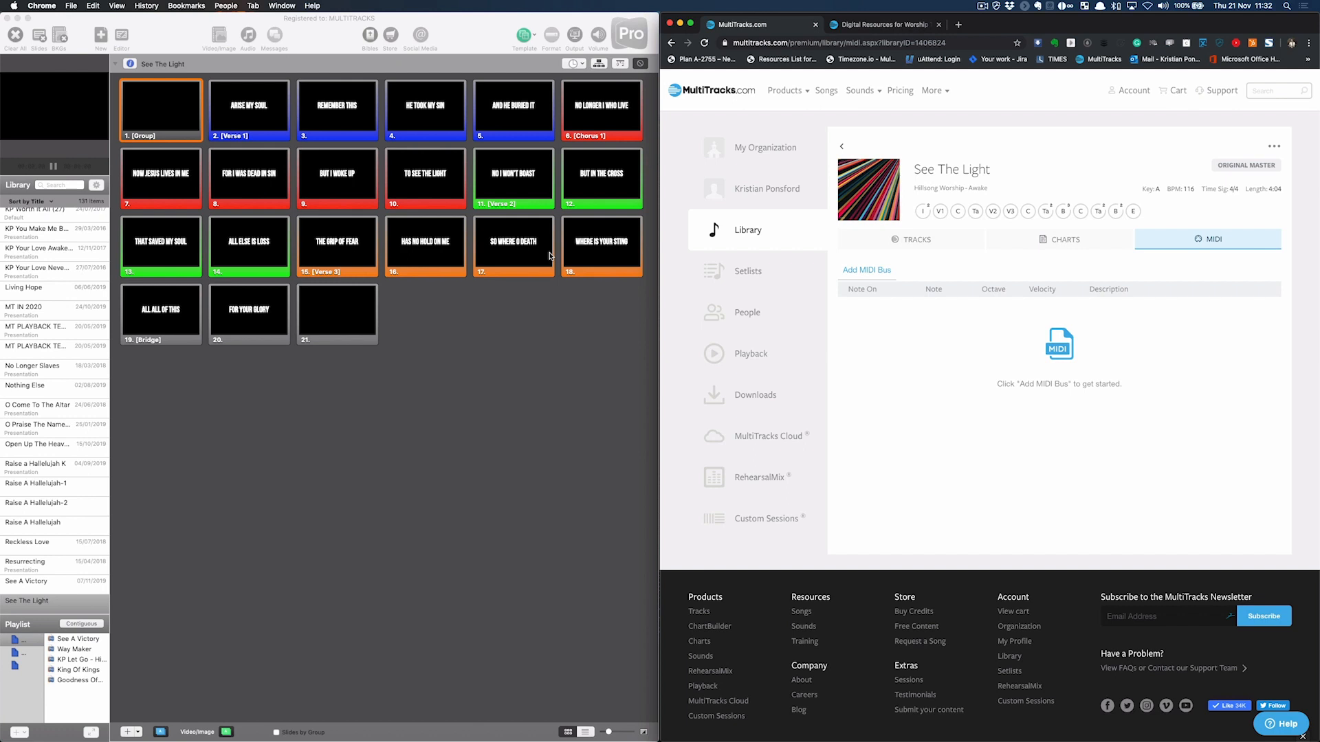
mouse_move(1032, 127)
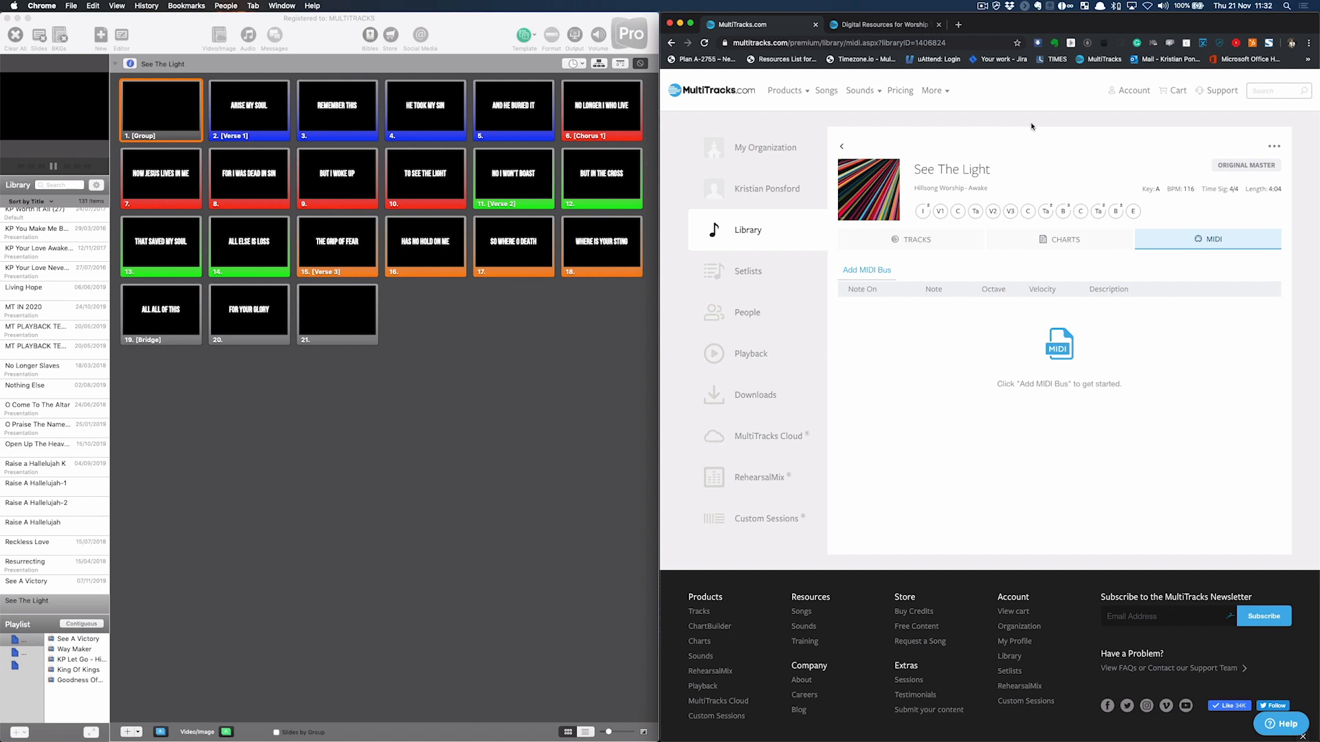
mouse_move(967, 207)
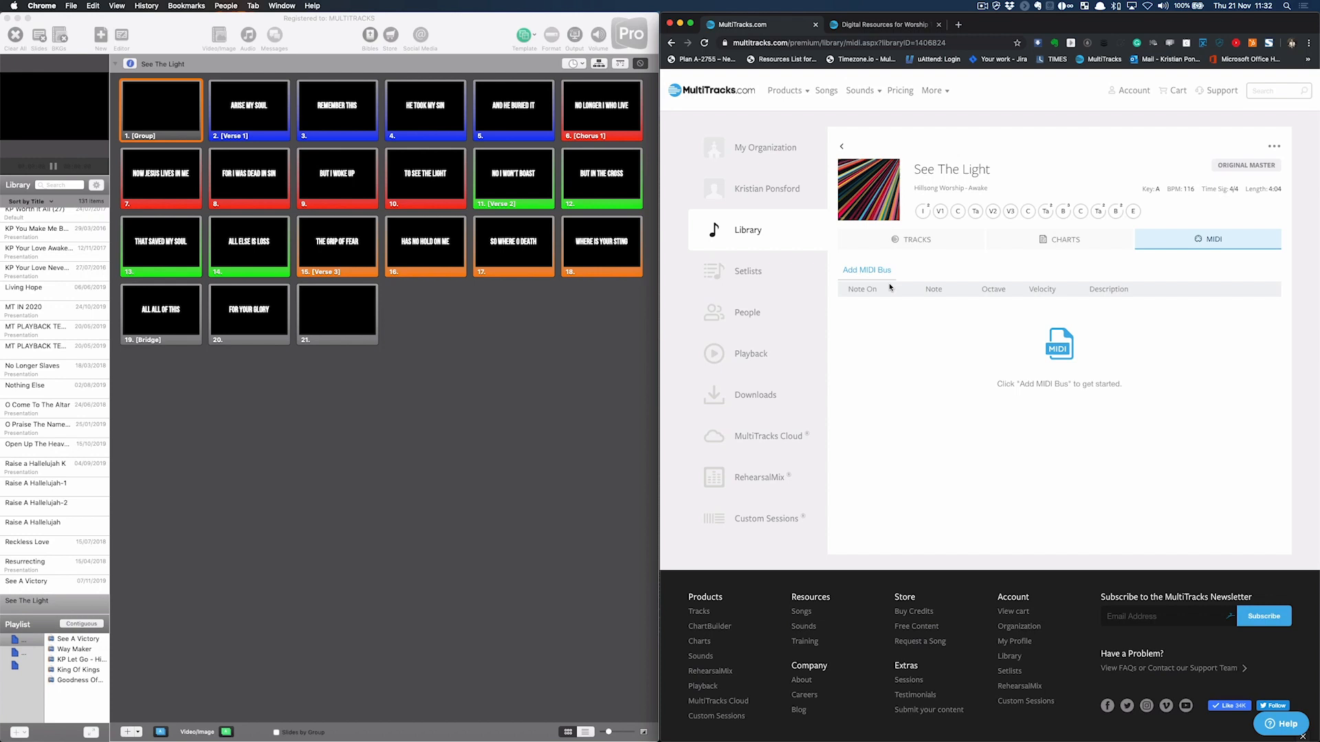
Step: Add a Lyrics MIDI bus to See The Light from the bus type dropdown
click(861, 288)
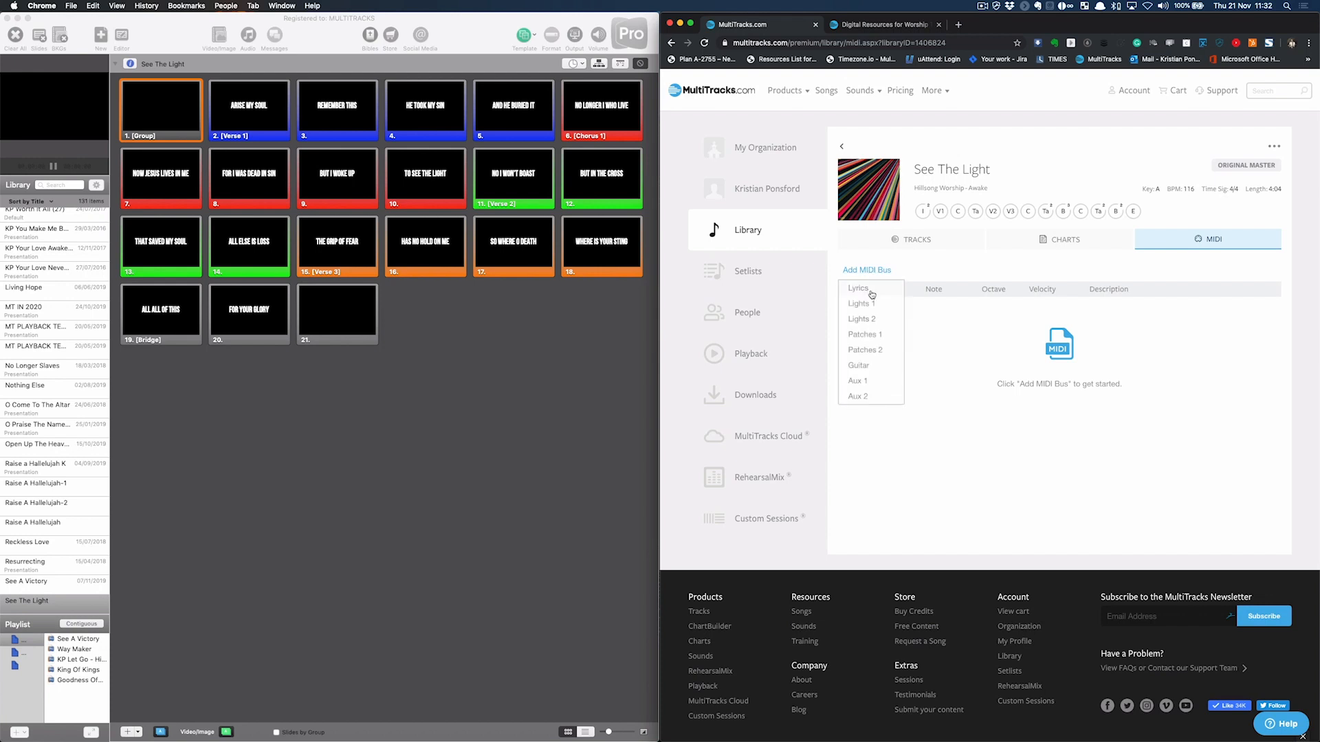
click(858, 289)
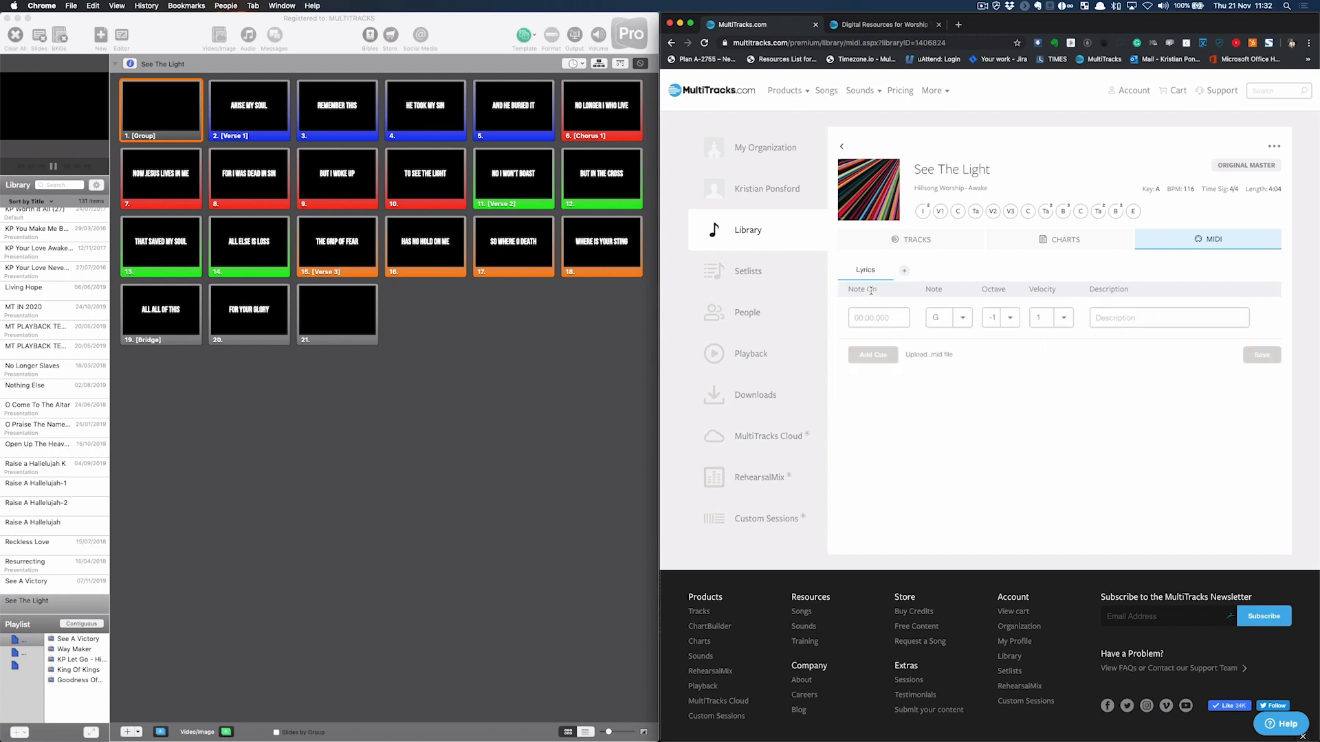
mouse_move(927, 438)
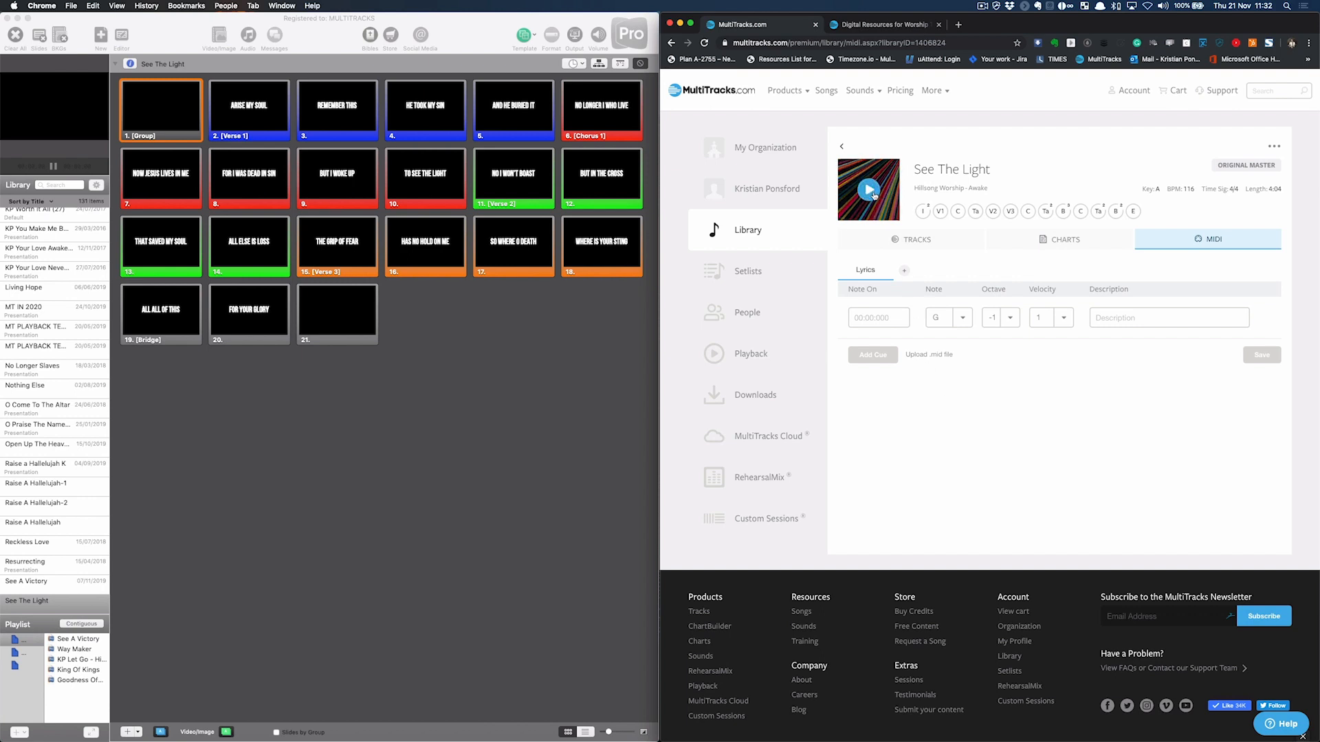
Step: Play the song and add timed Lyrics cues at 00:06.532, 00:19.743 and 00:23.978
click(868, 189)
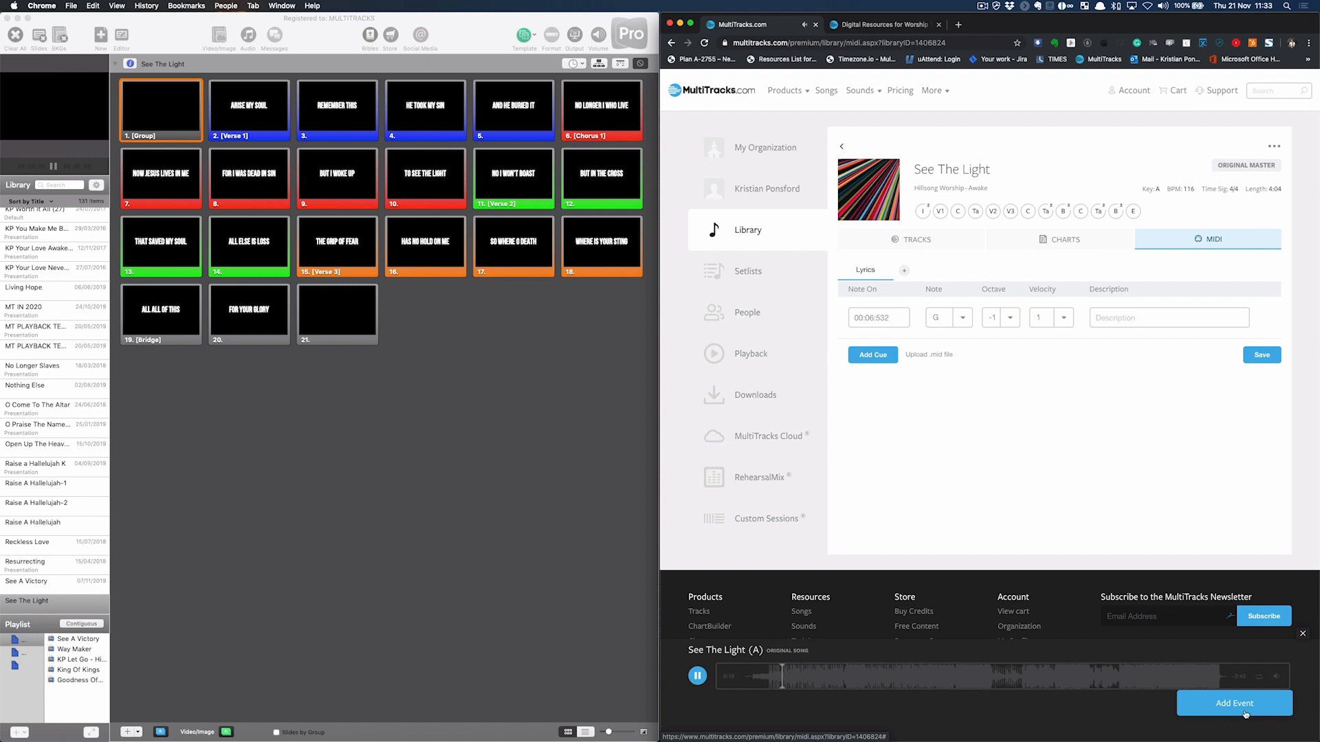
click(872, 355)
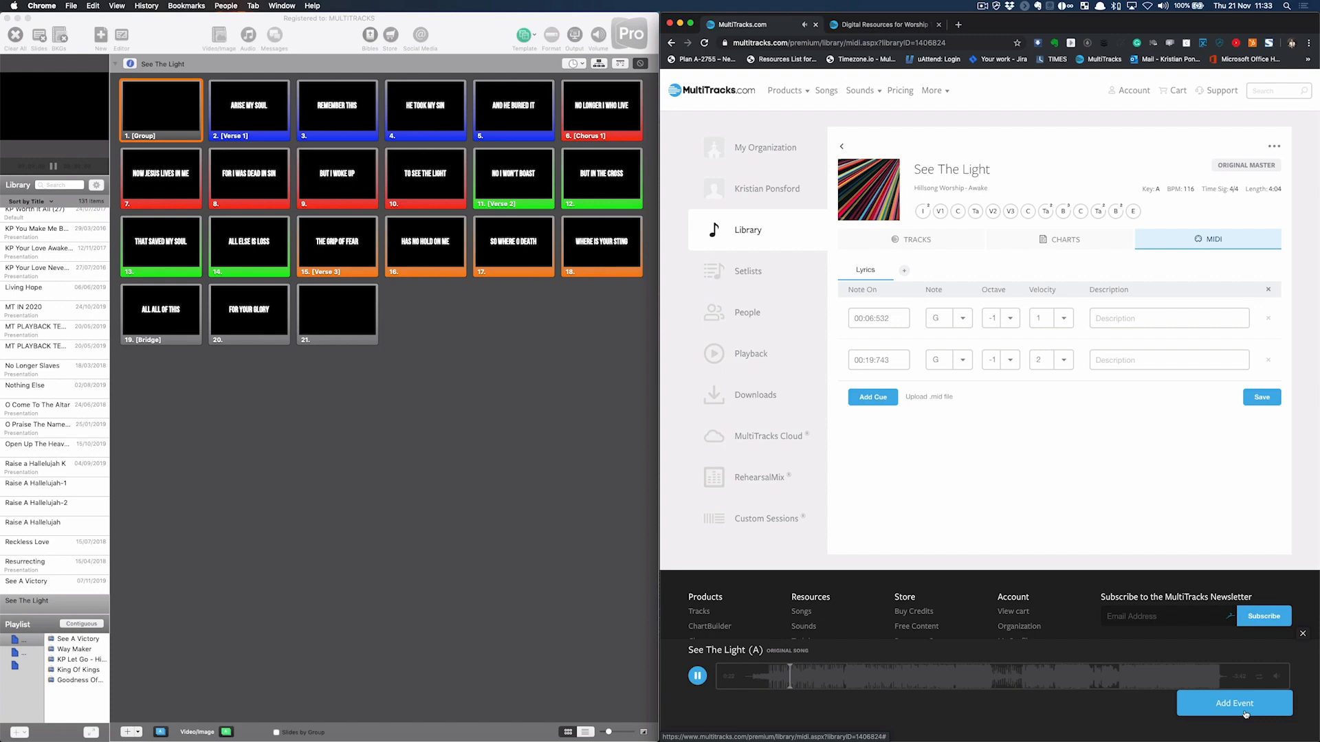
click(871, 397)
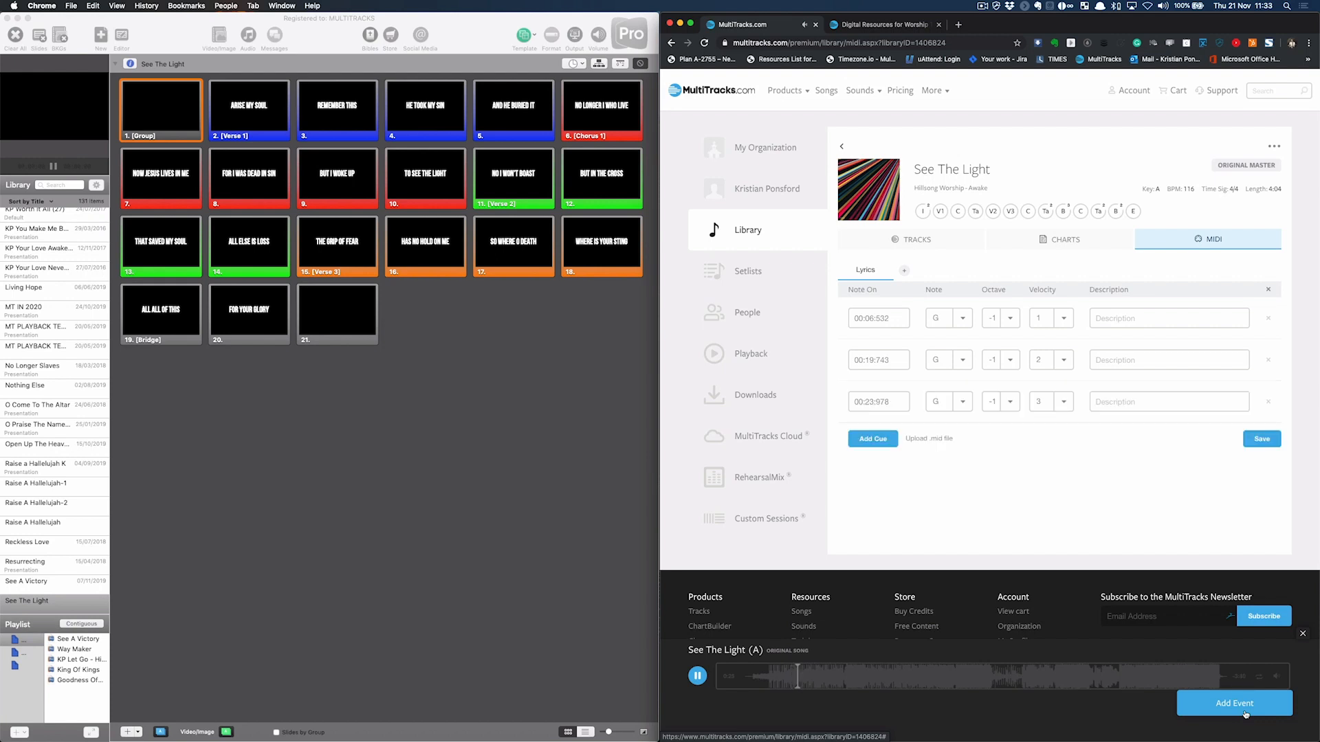
click(873, 439)
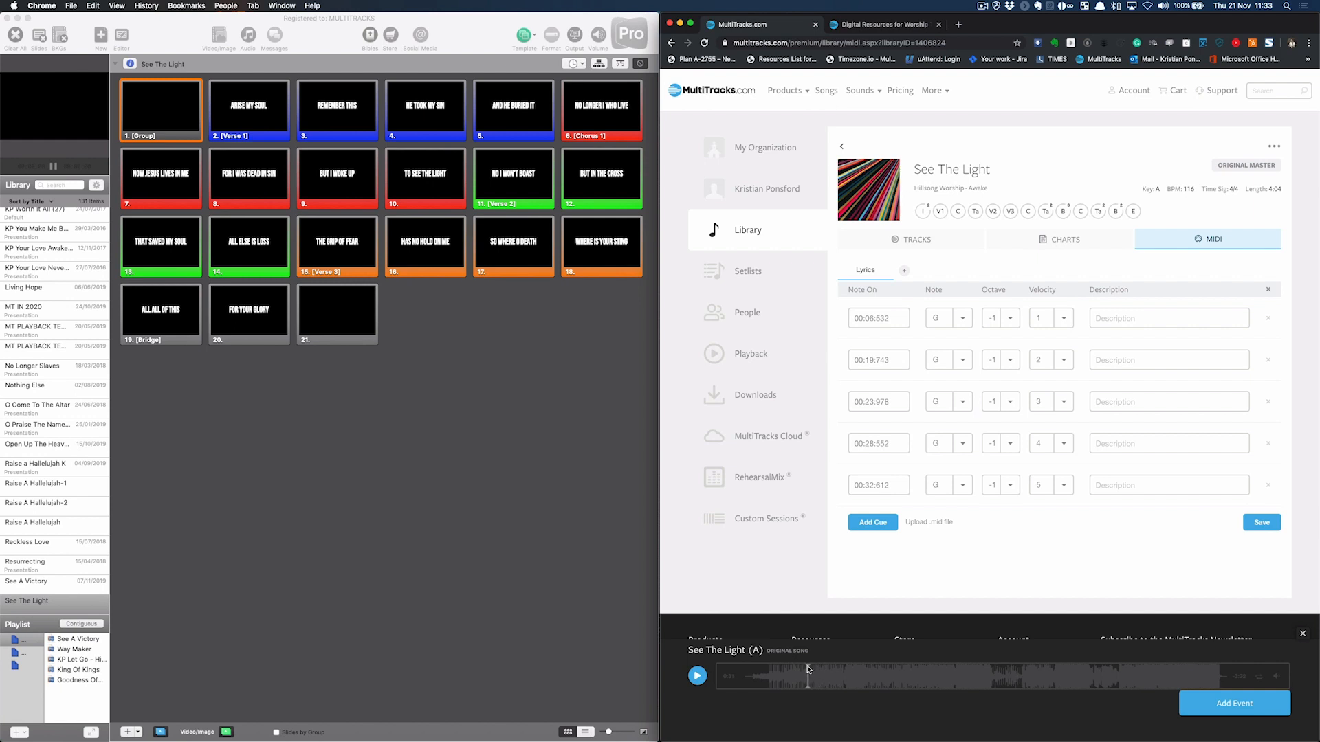
Step: Resume playback and add further lyric cues, including 00:32.612 and 00:35.335
click(697, 675)
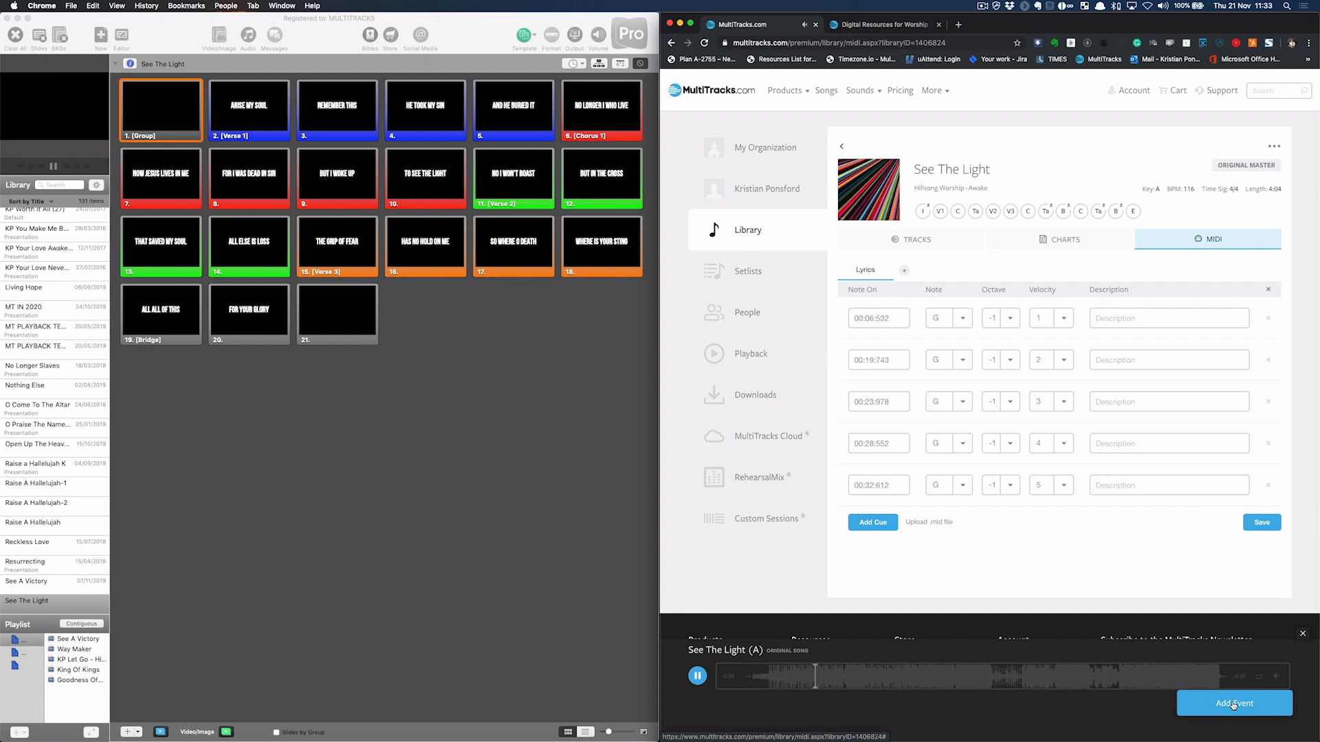
click(872, 521)
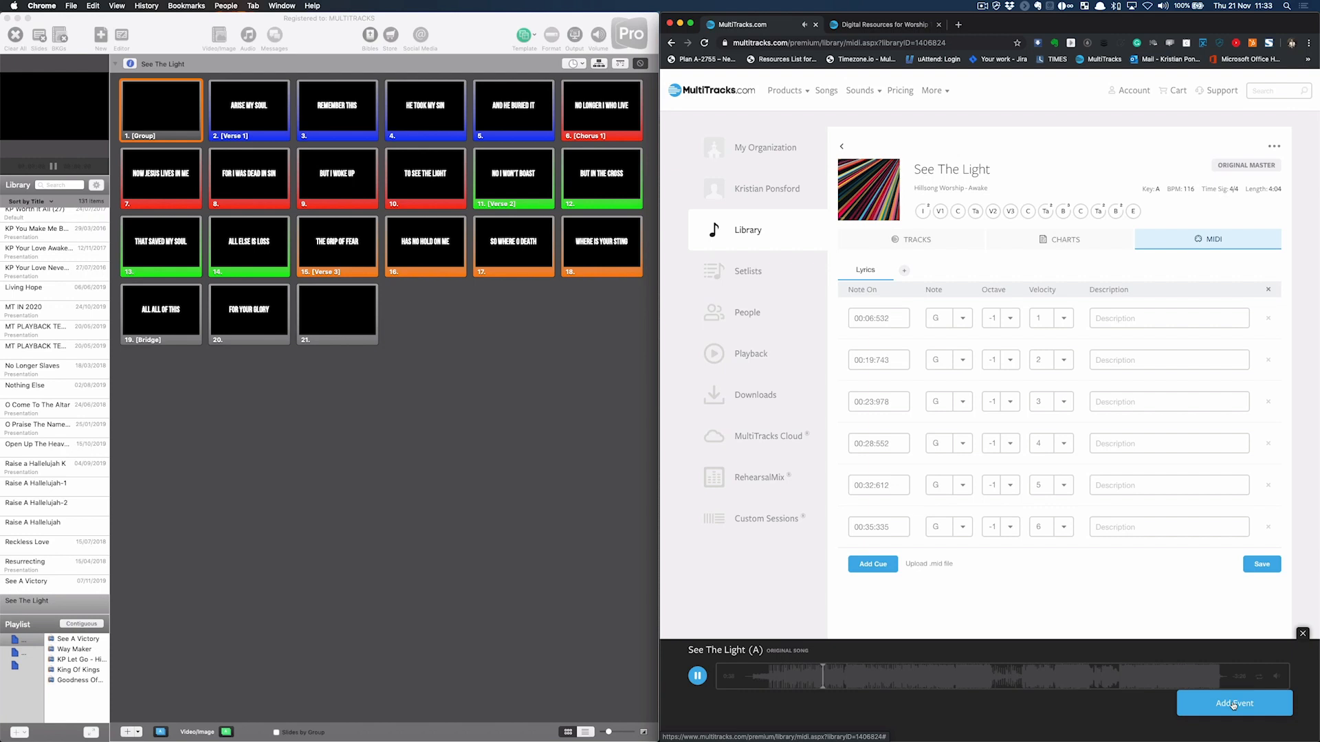
click(873, 563)
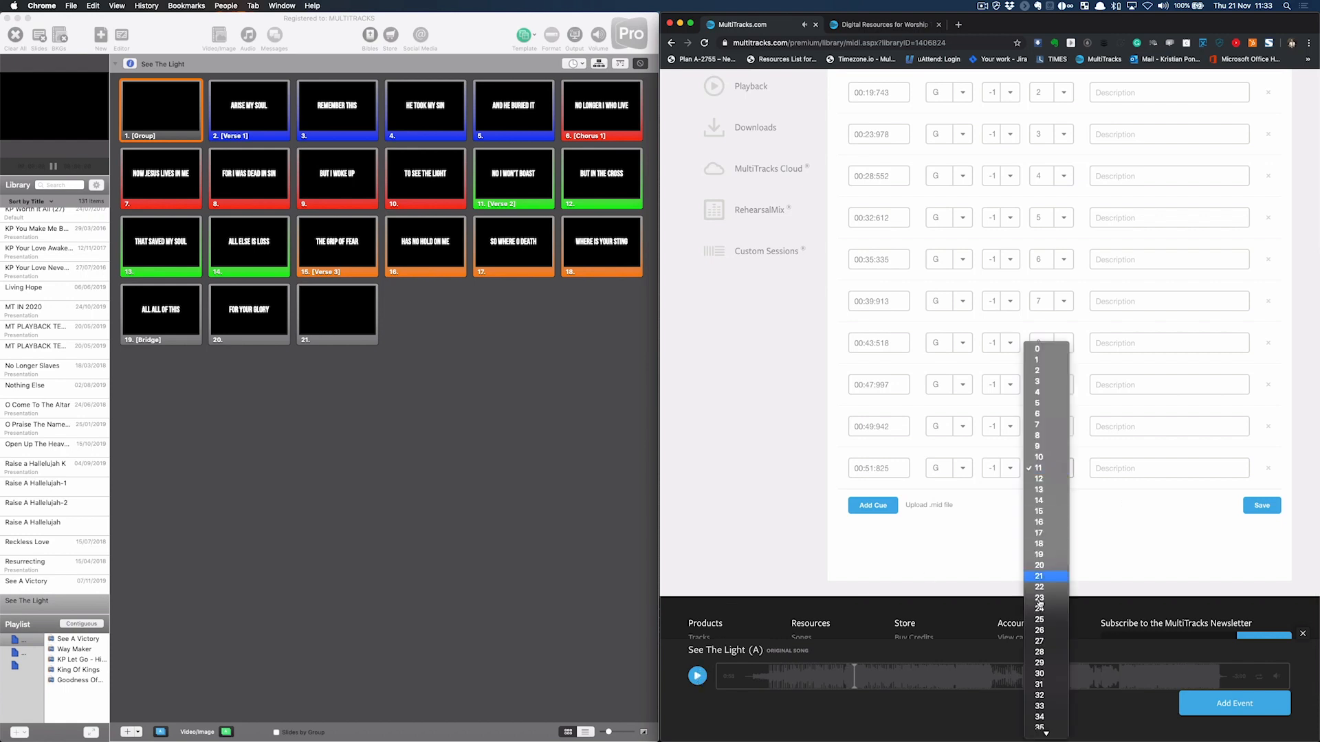
Step: Set the 00:51.925 cue to velocity 21 and the new 00:59.582 cue to velocity 11
click(1039, 576)
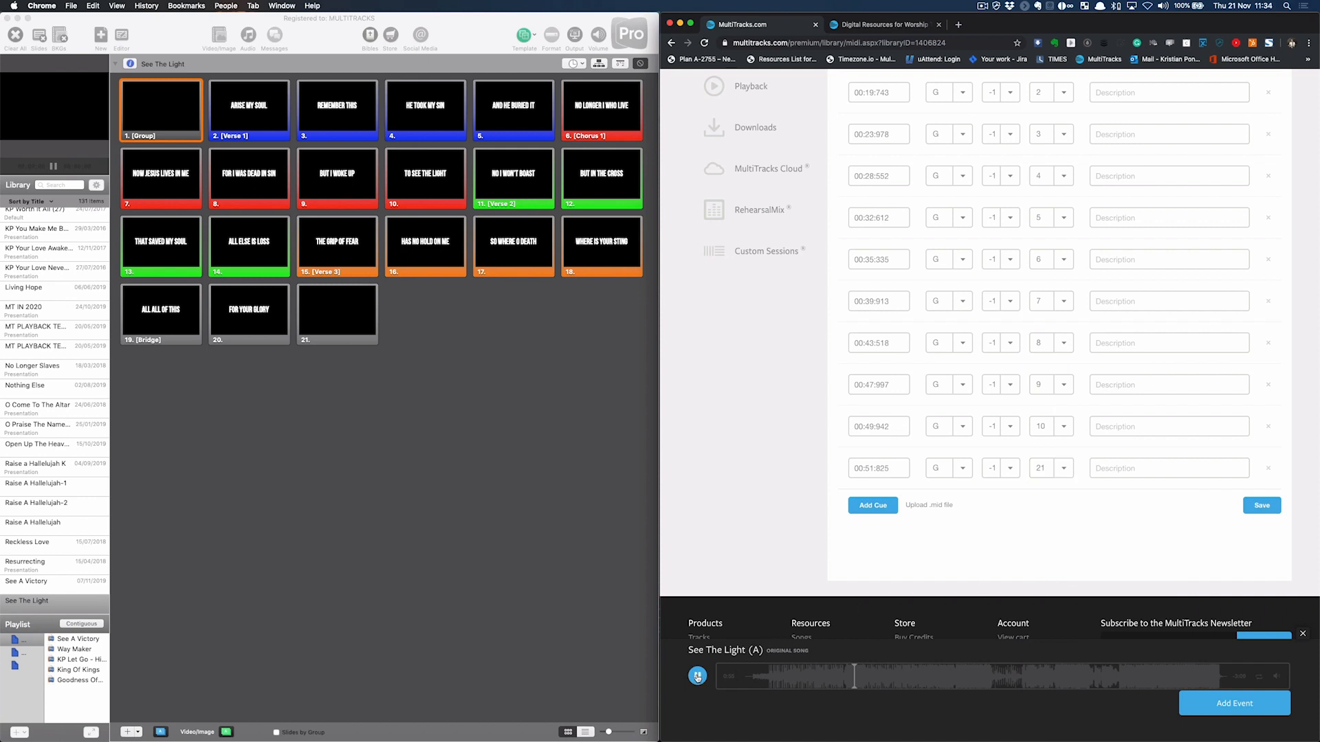
click(697, 676)
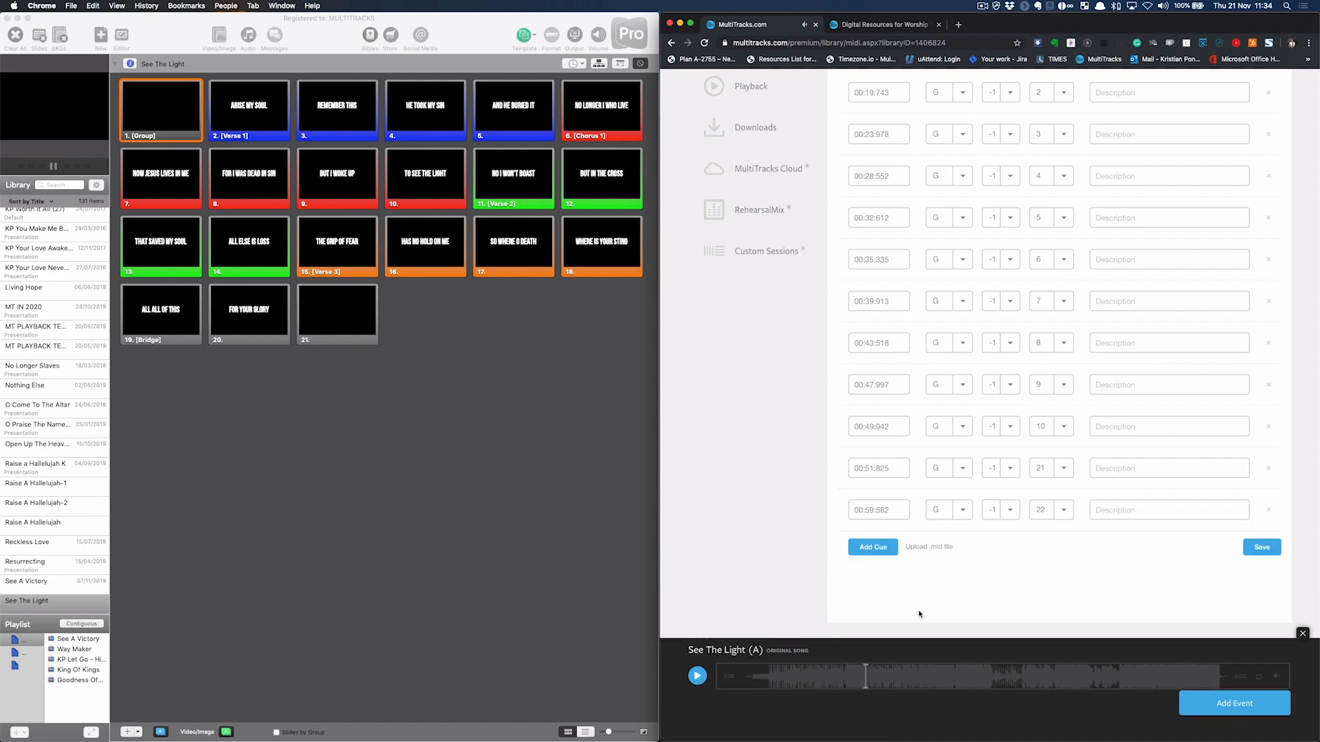
click(1050, 510)
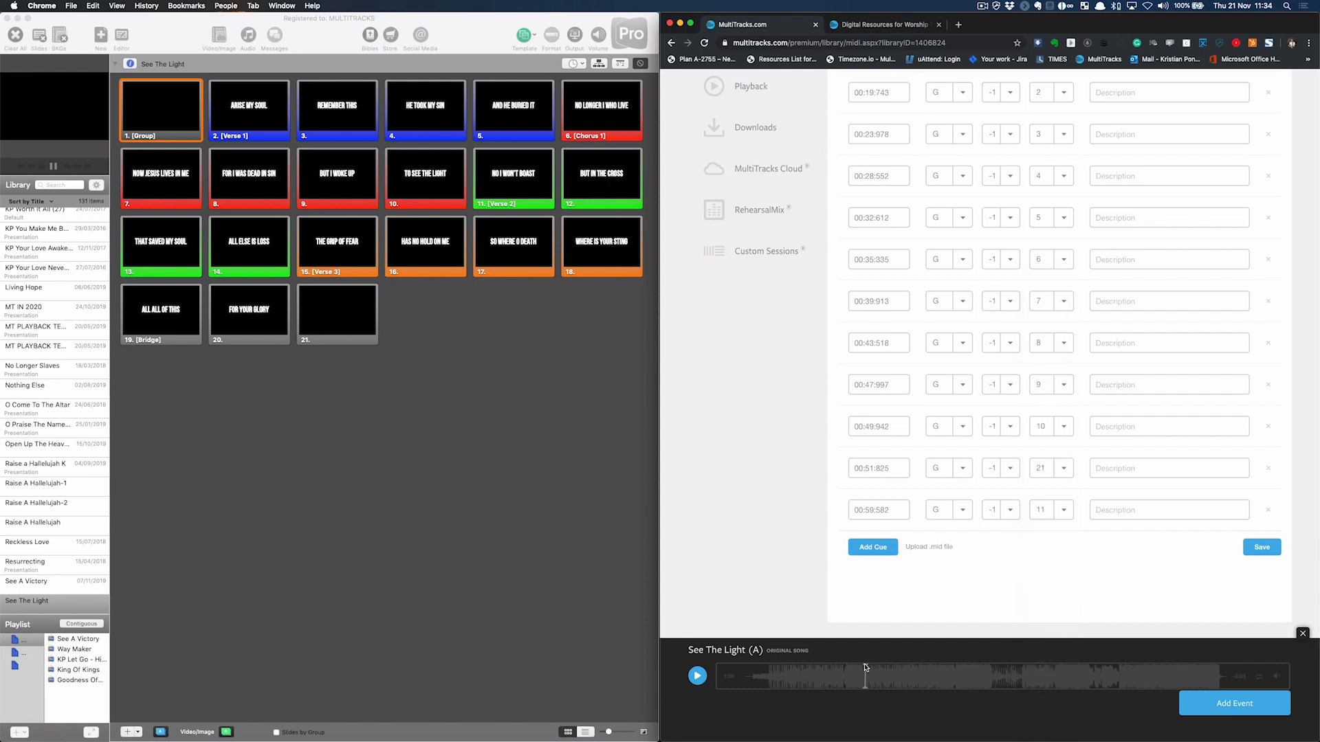
Step: Add final cues at 01:02.658, 01:08.100 and 01:11.412, then save all 15 cues
click(697, 676)
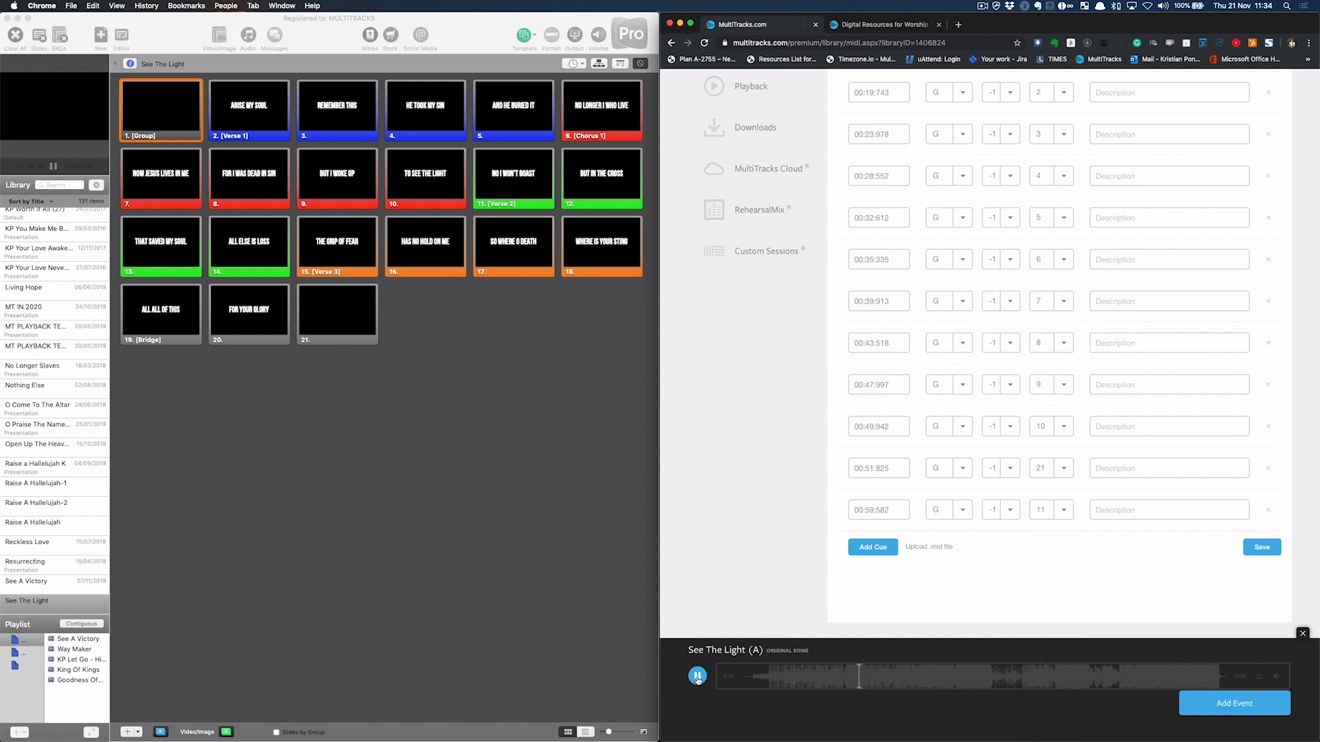
click(697, 676)
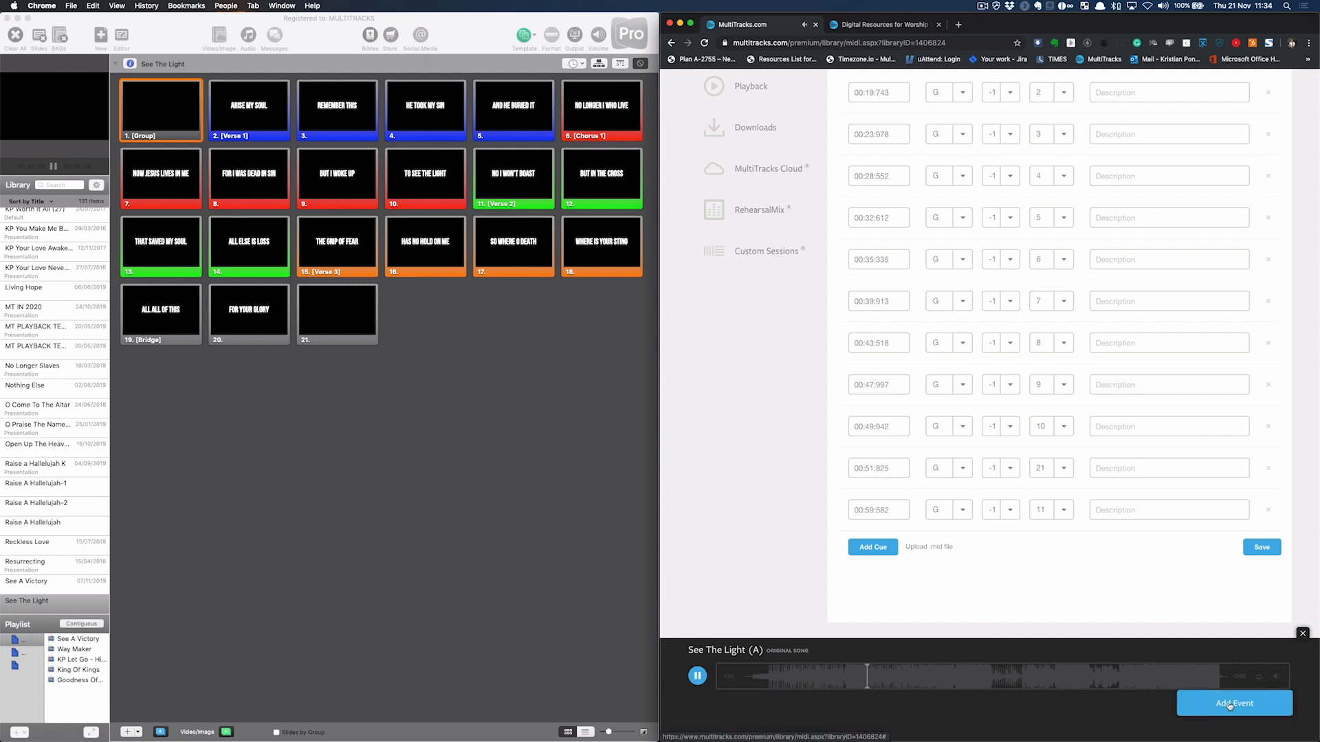
click(872, 546)
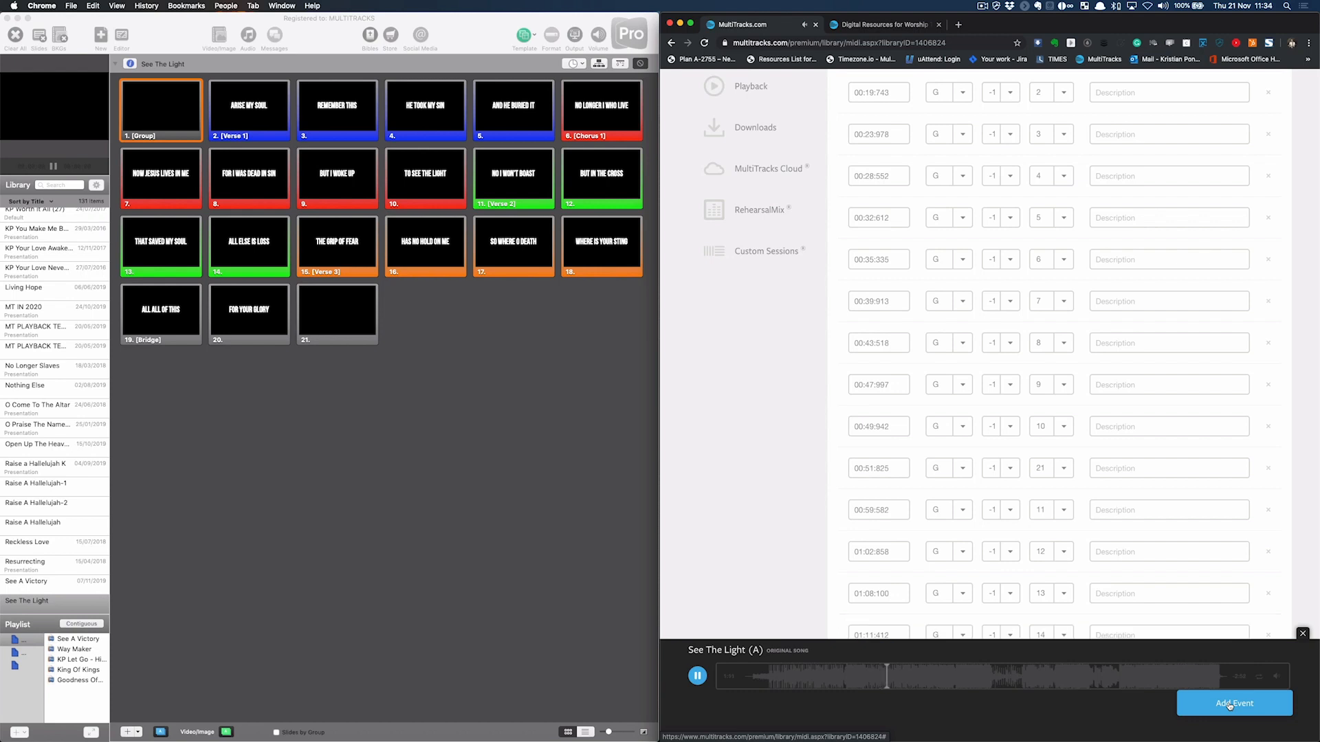
scroll(down, 3)
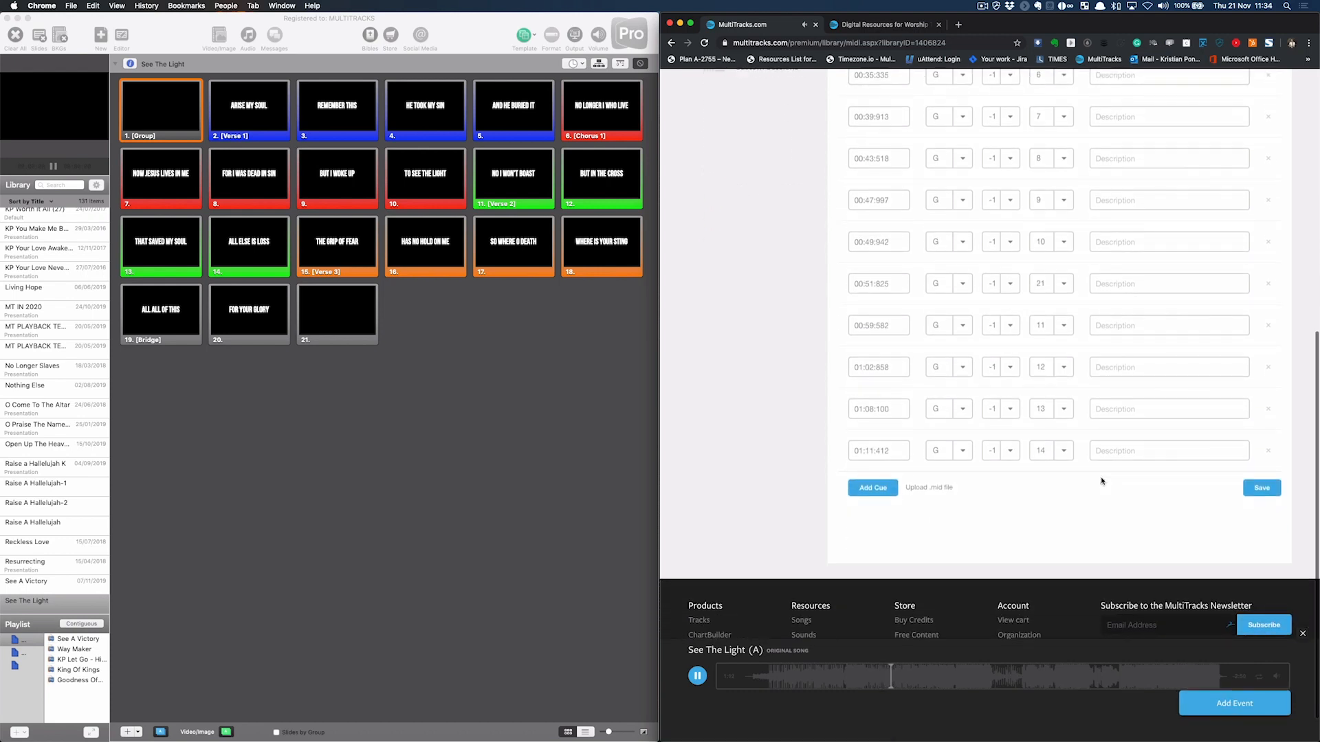
click(697, 676)
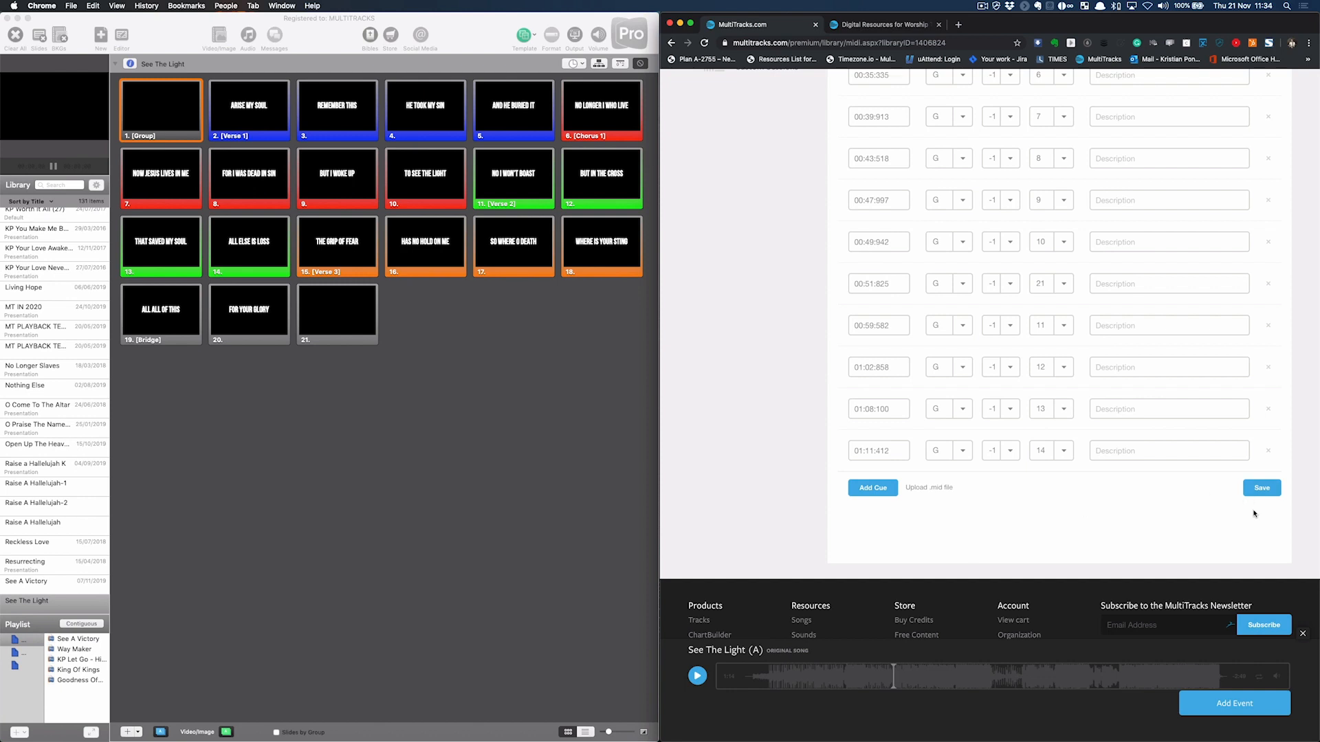
click(1260, 488)
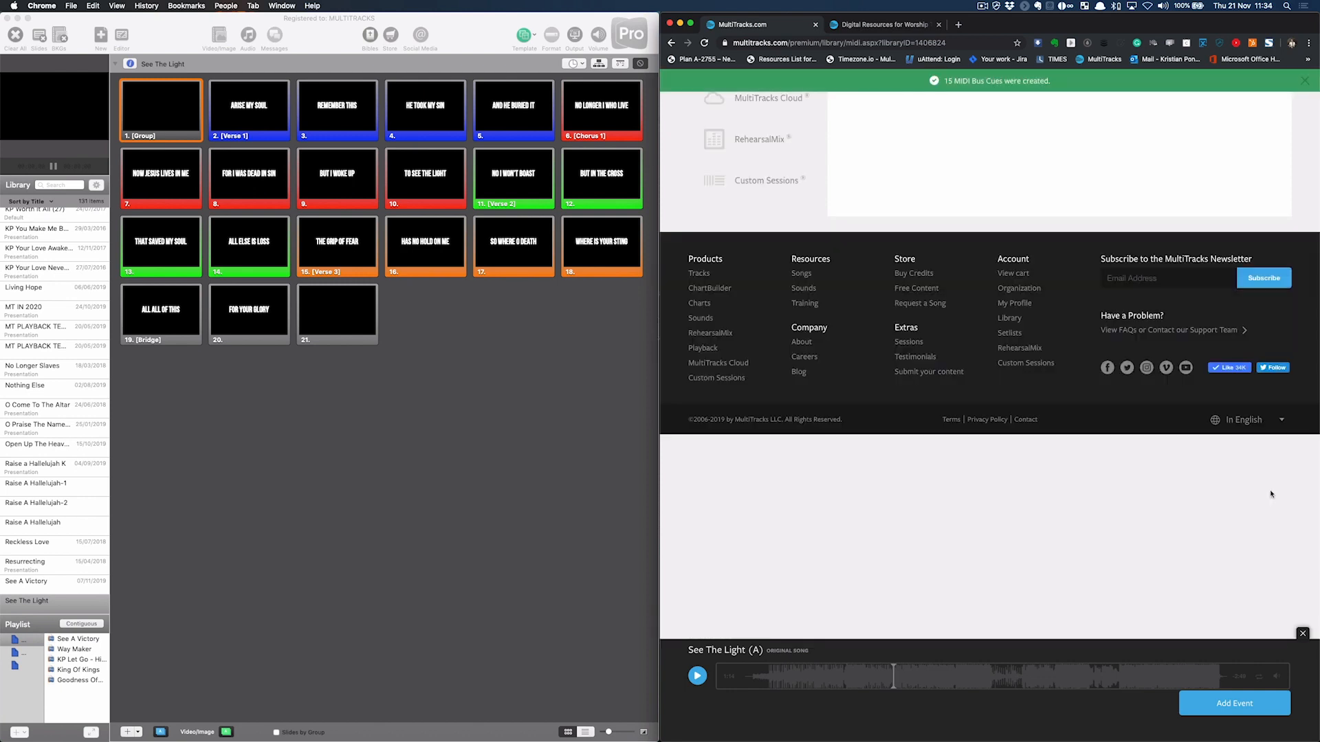